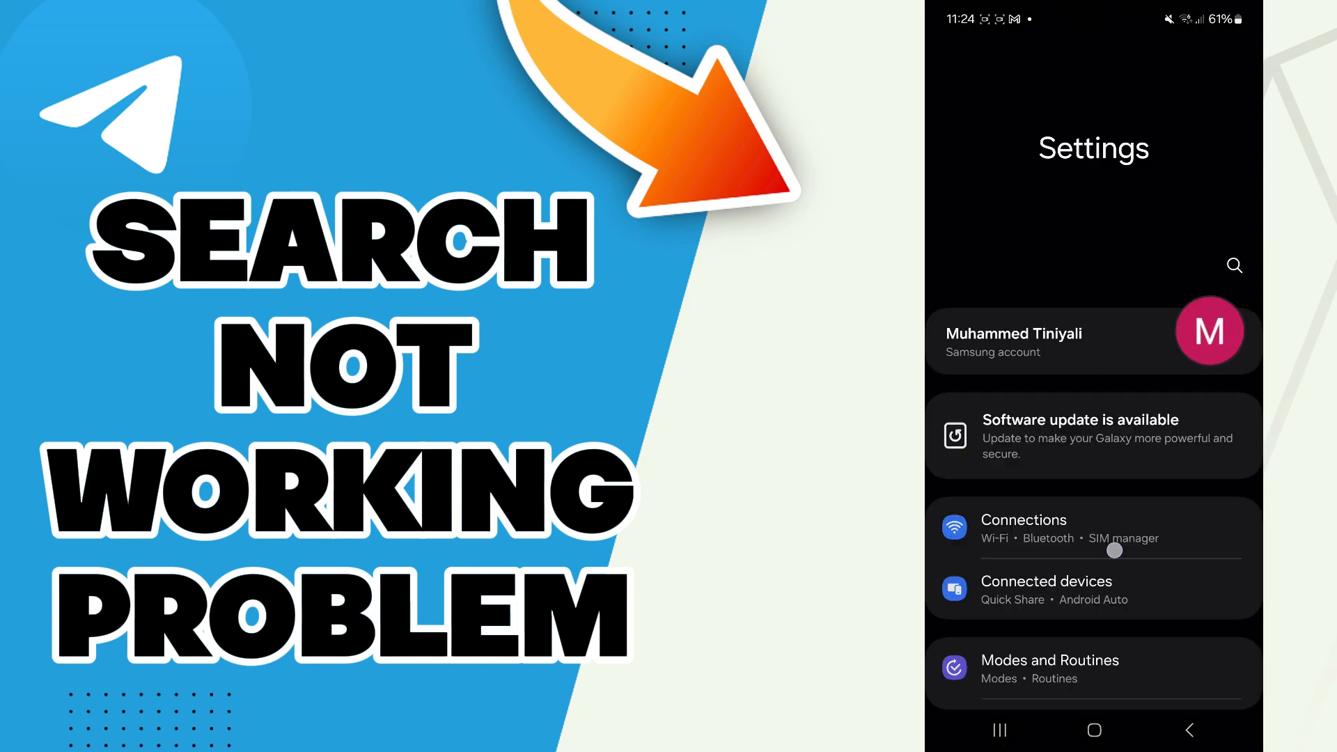
Step: Find Telegram under Apps by searching 'tel', then clear its cache down to 0 B
scroll("down", 3)
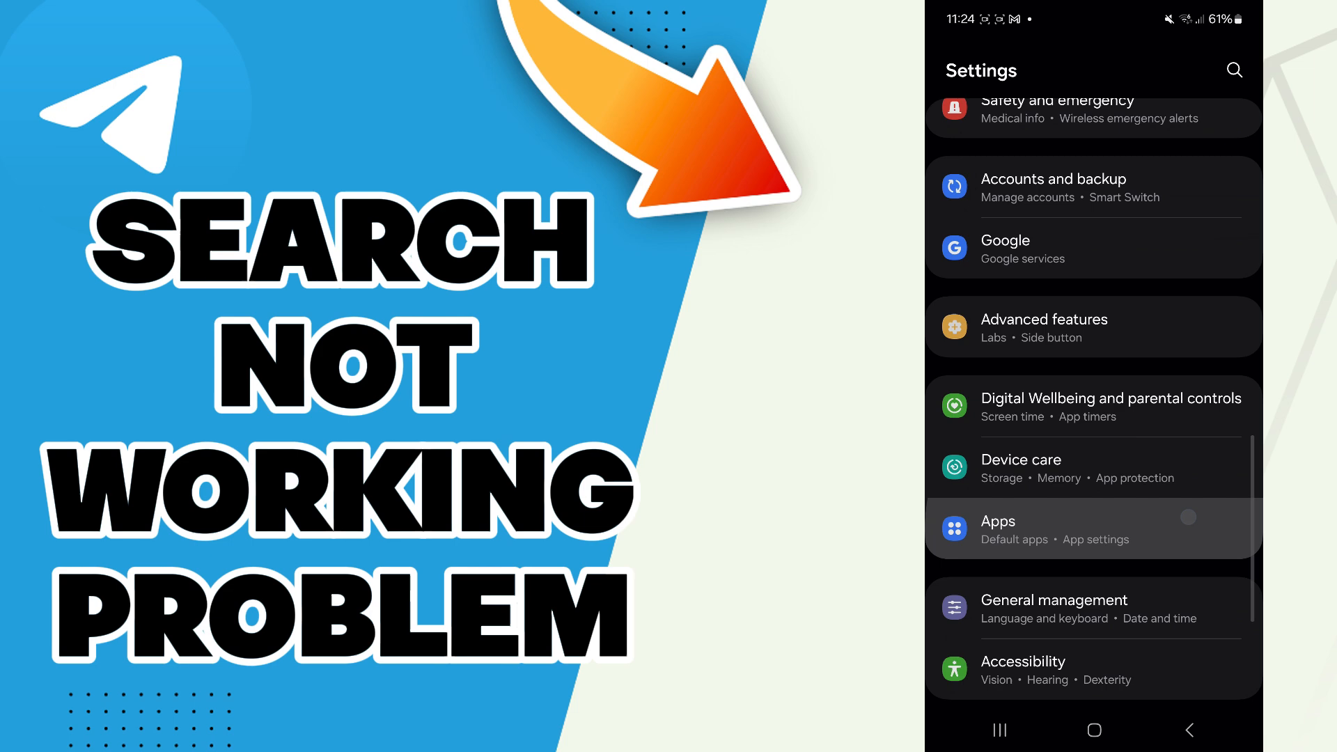
left_click(1094, 528)
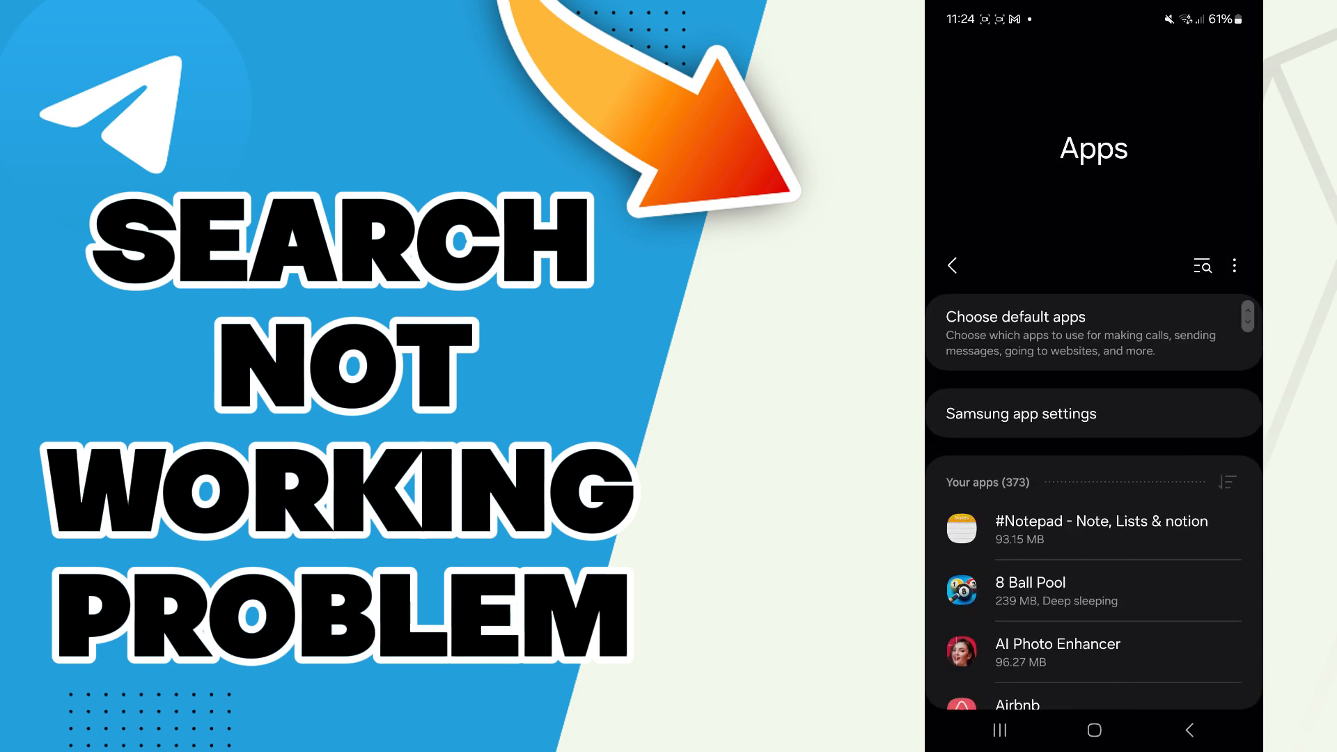
type("tel")
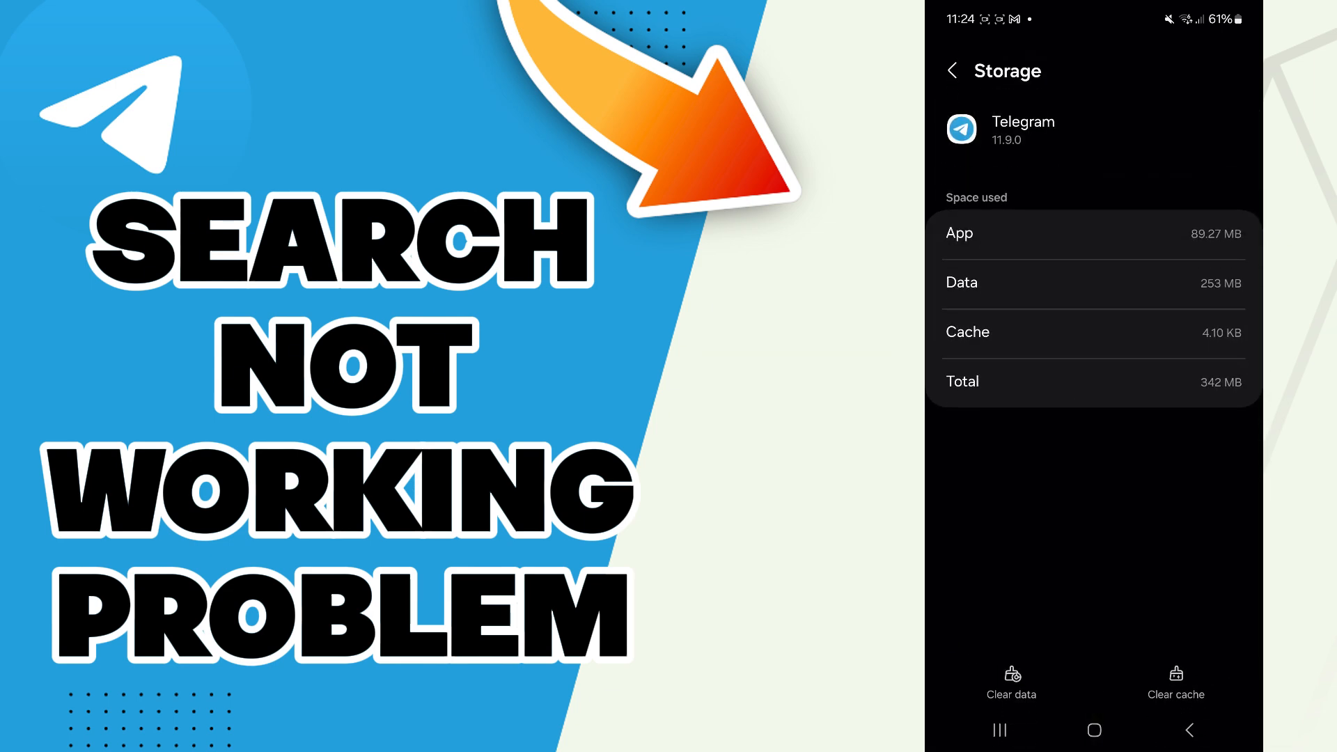
left_click(1175, 683)
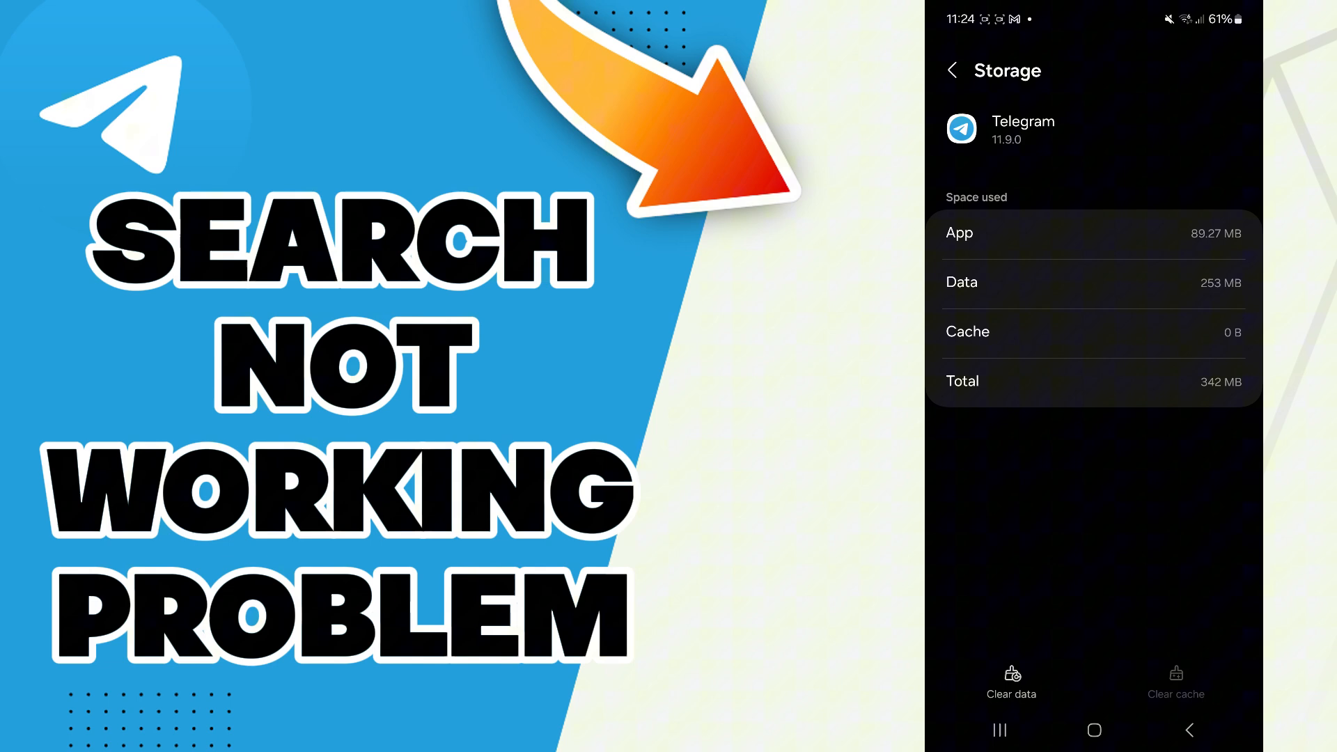